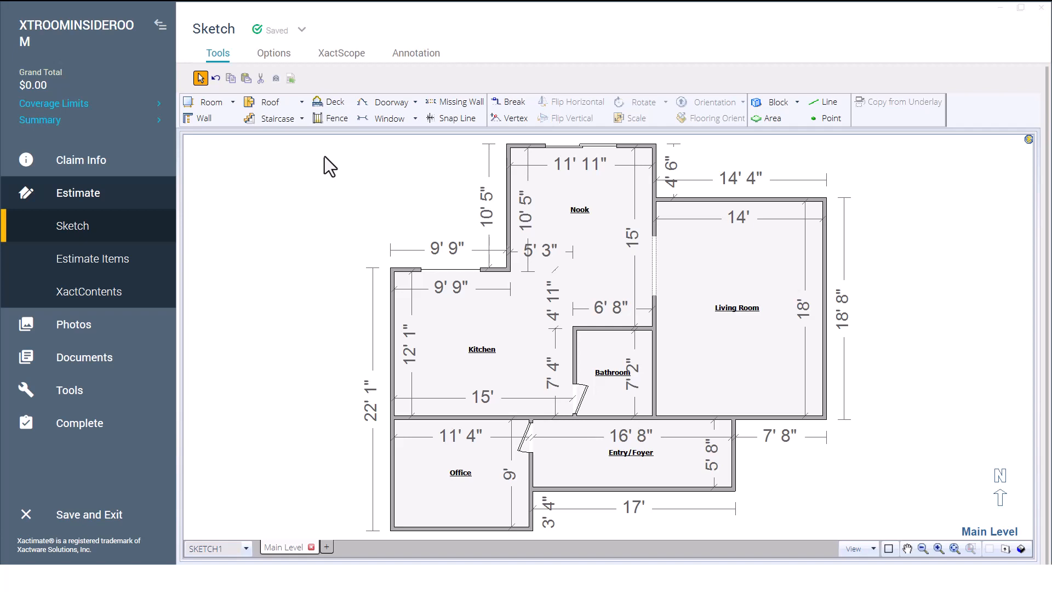
- Check the bathroom wall lengths and room dimensions, then clear the selection
left_click(612, 373)
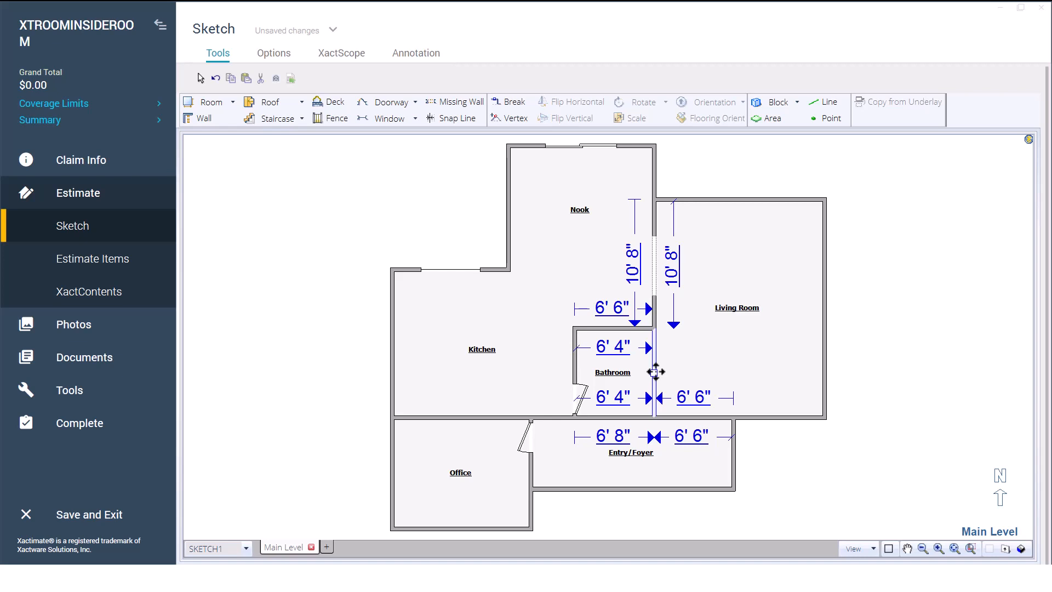
left_click(200, 78)
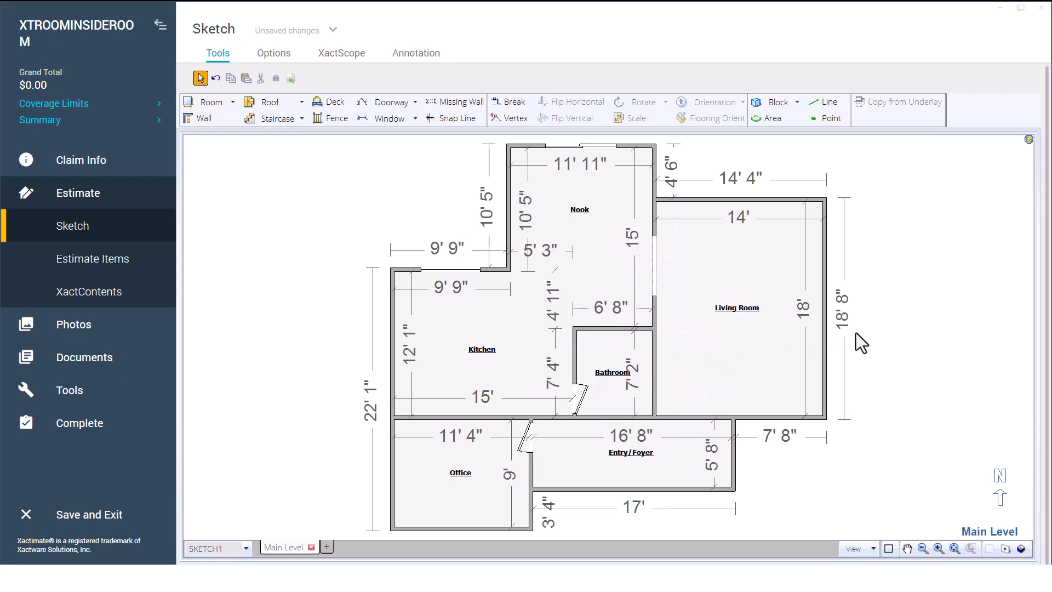
left_click(613, 373)
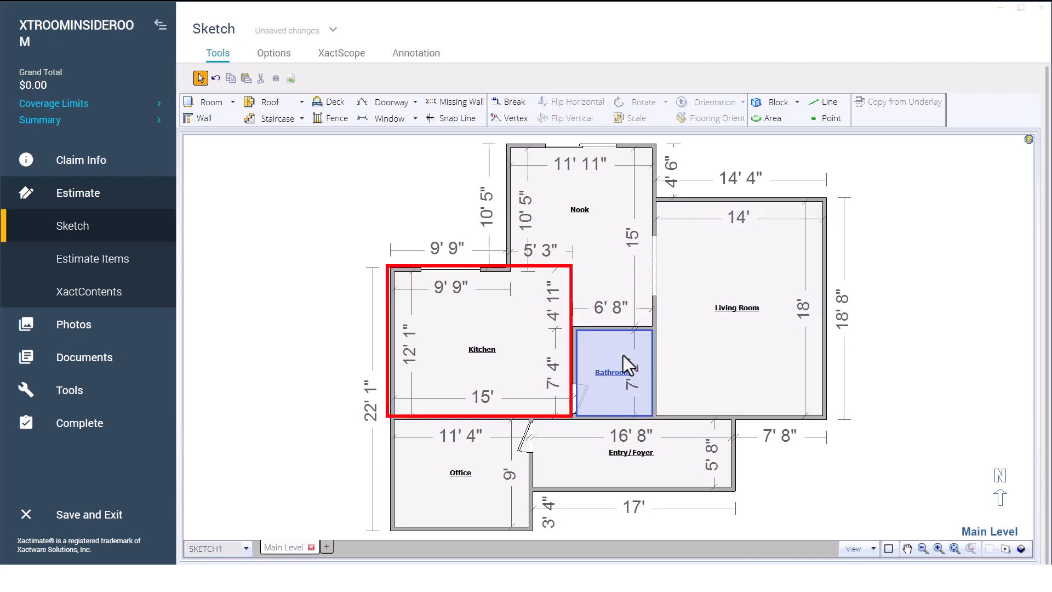
left_click(737, 307)
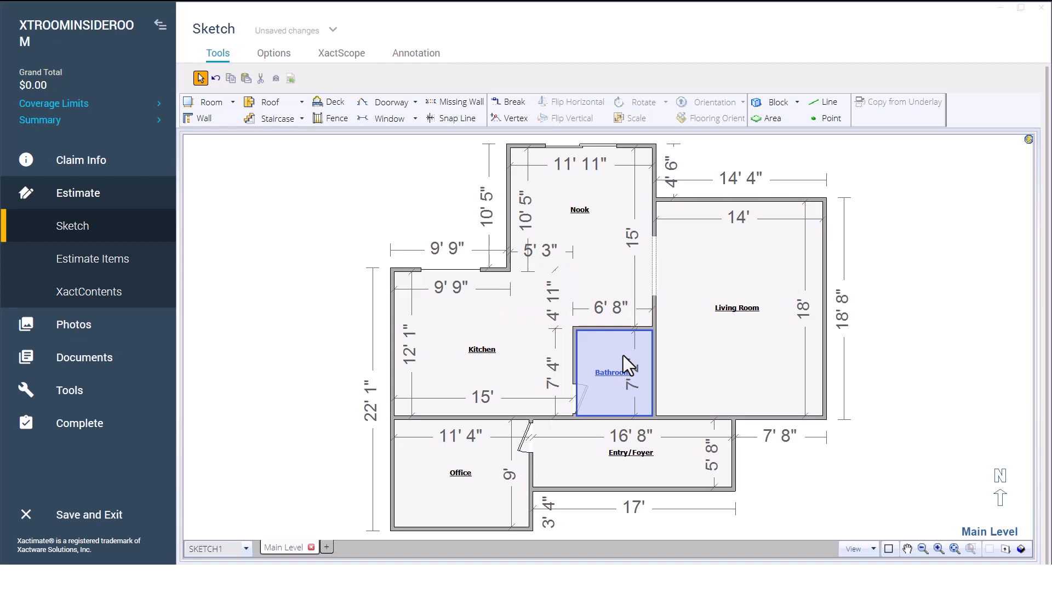
mouse_move(631, 395)
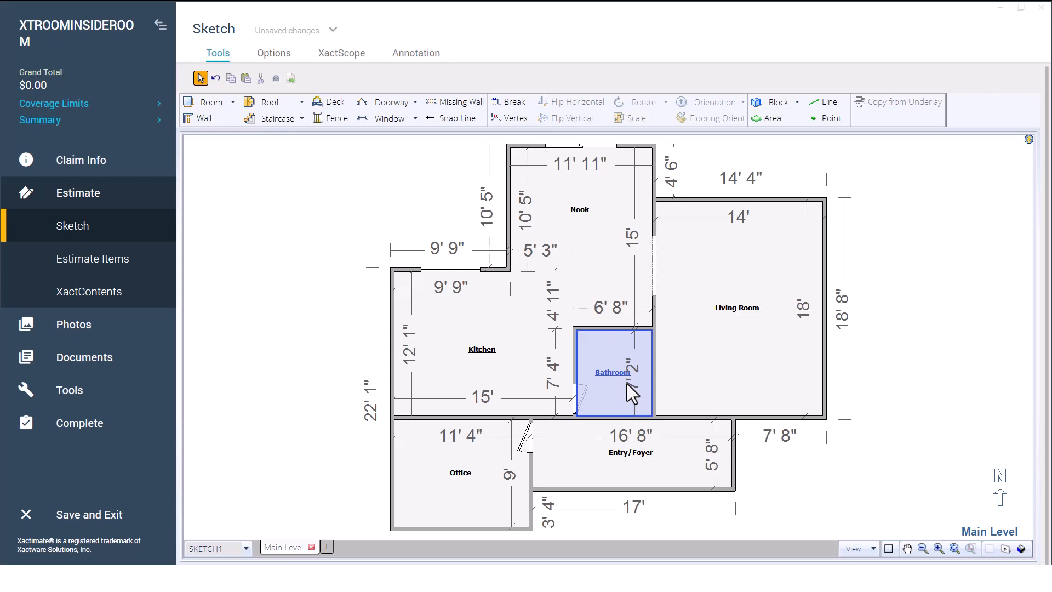
left_click(651, 262)
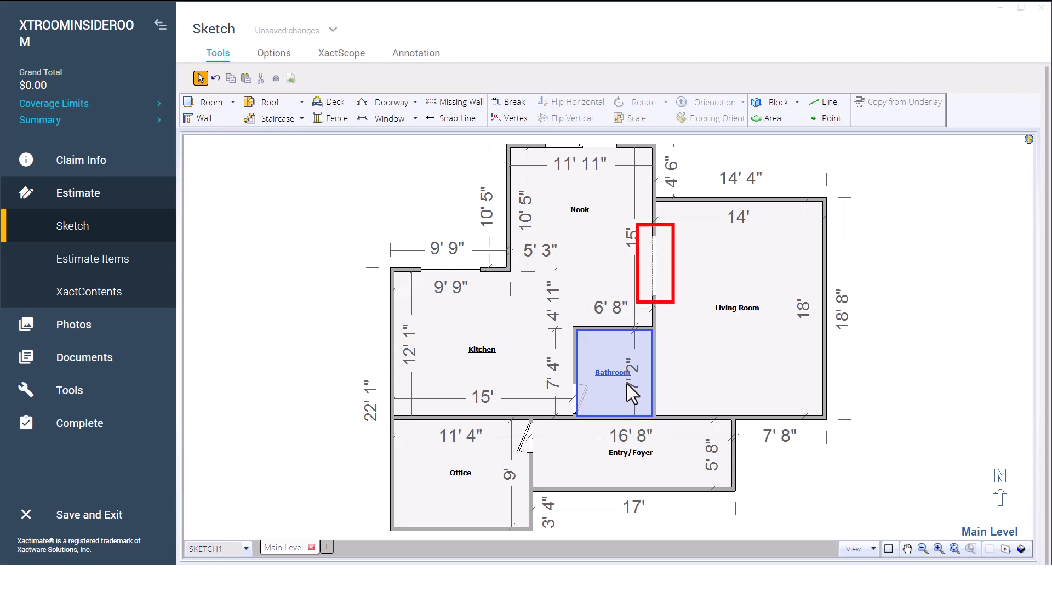
left_click(656, 312)
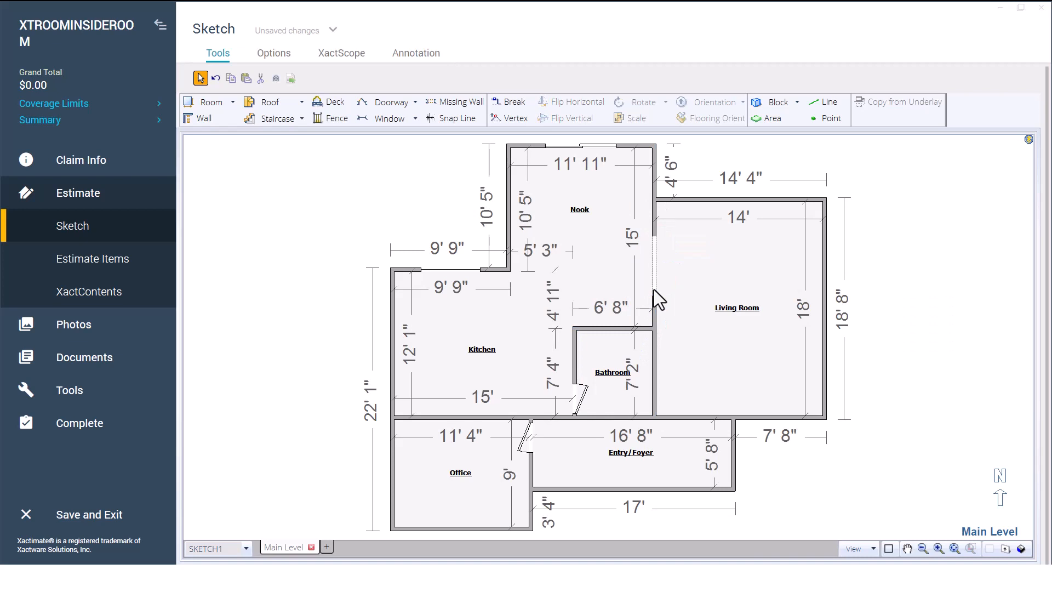
- Mark the nook–living room wall as missing, then start dragging the kitchen–bathroom wall left to widen the bathroom
key("m")
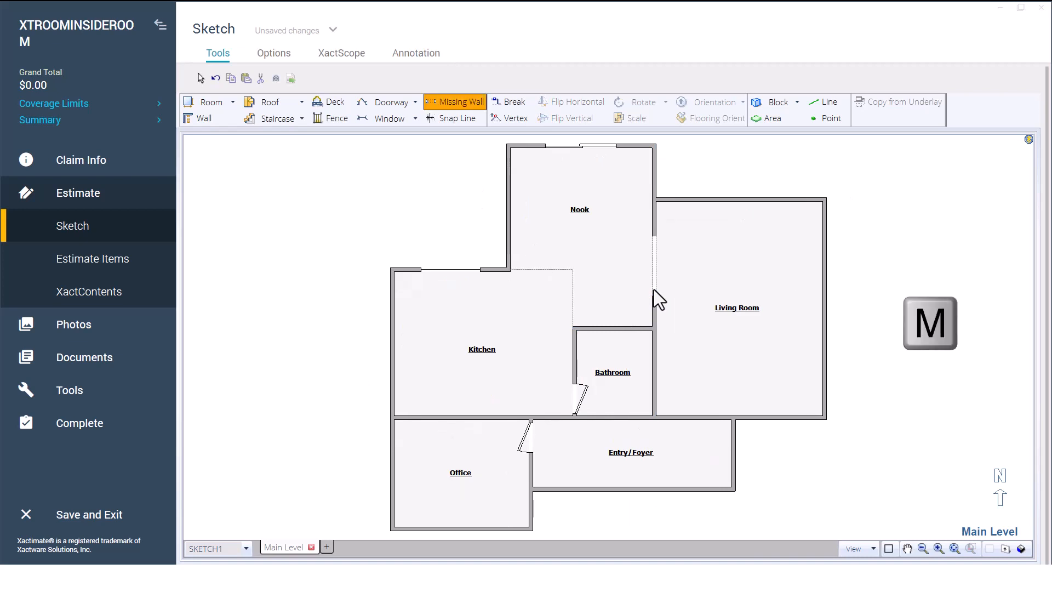
left_click(652, 268)
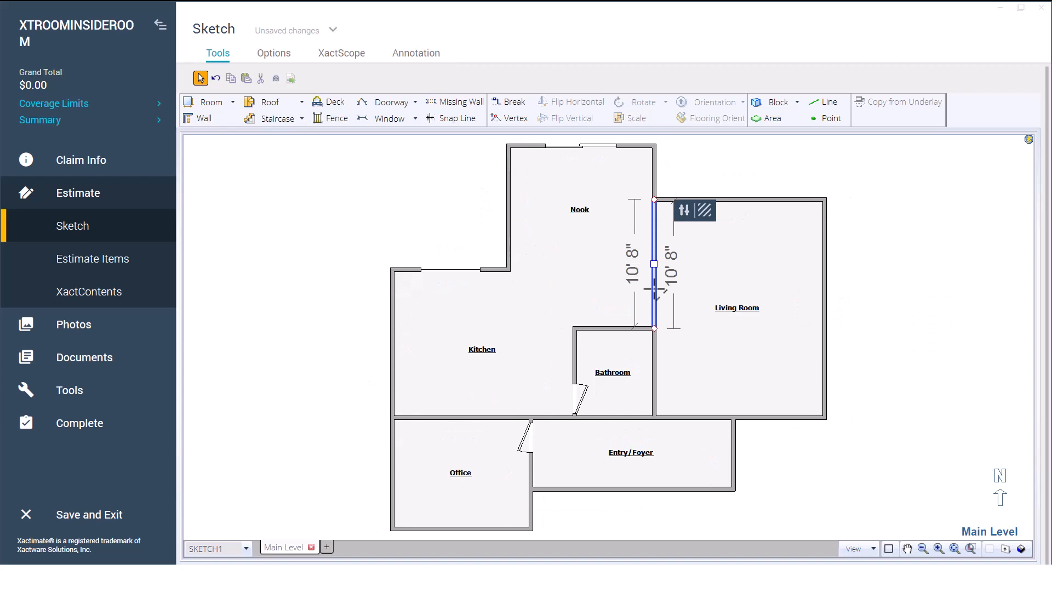
left_click(611, 373)
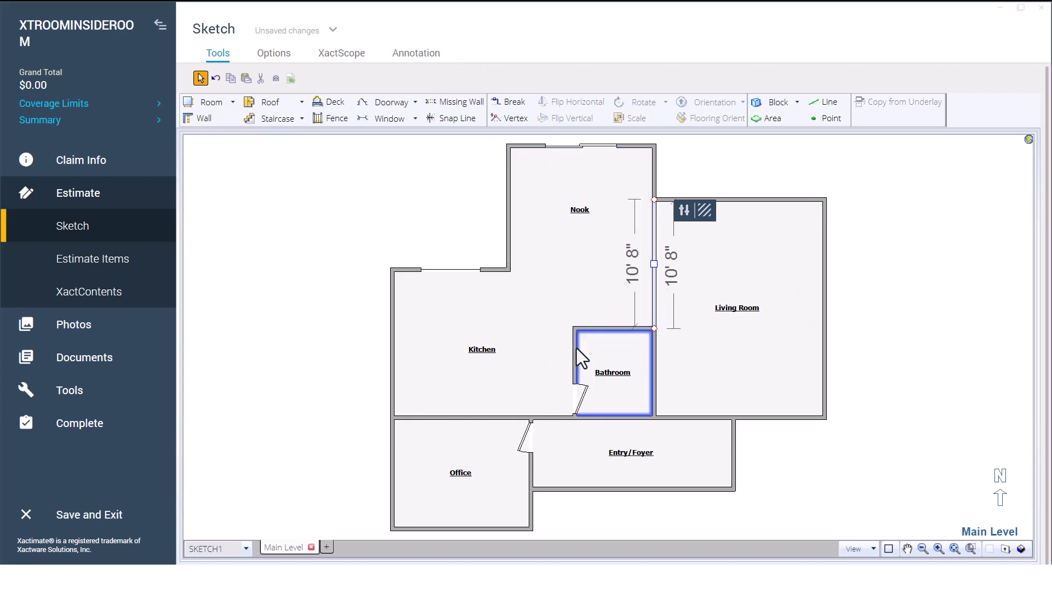
left_click(481, 349)
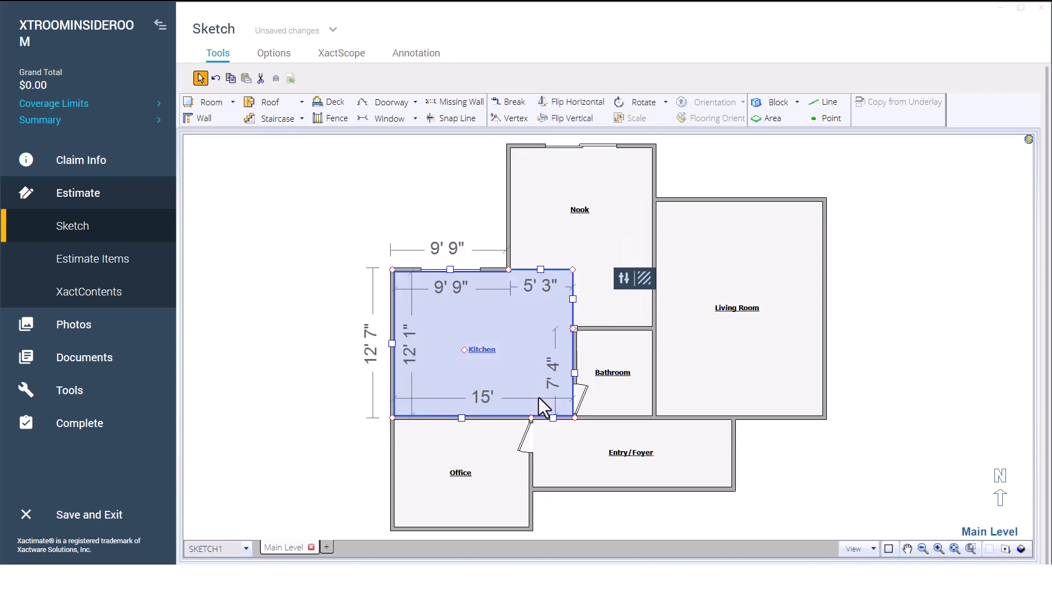
left_click(611, 372)
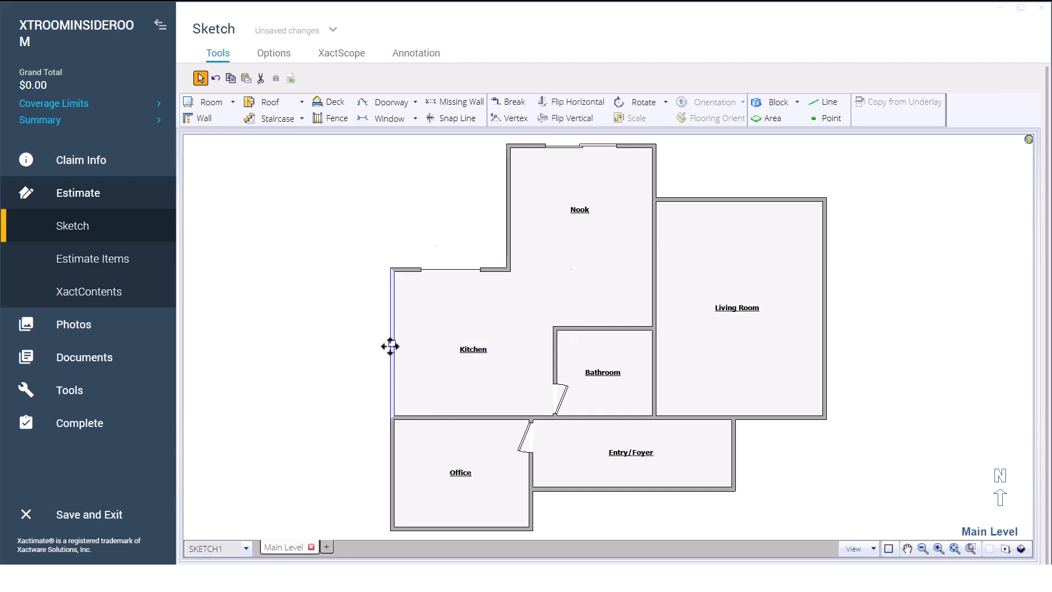
- Push the kitchen's west wall out to 11' 5" wide and shift the office left beneath it
left_click(391, 346)
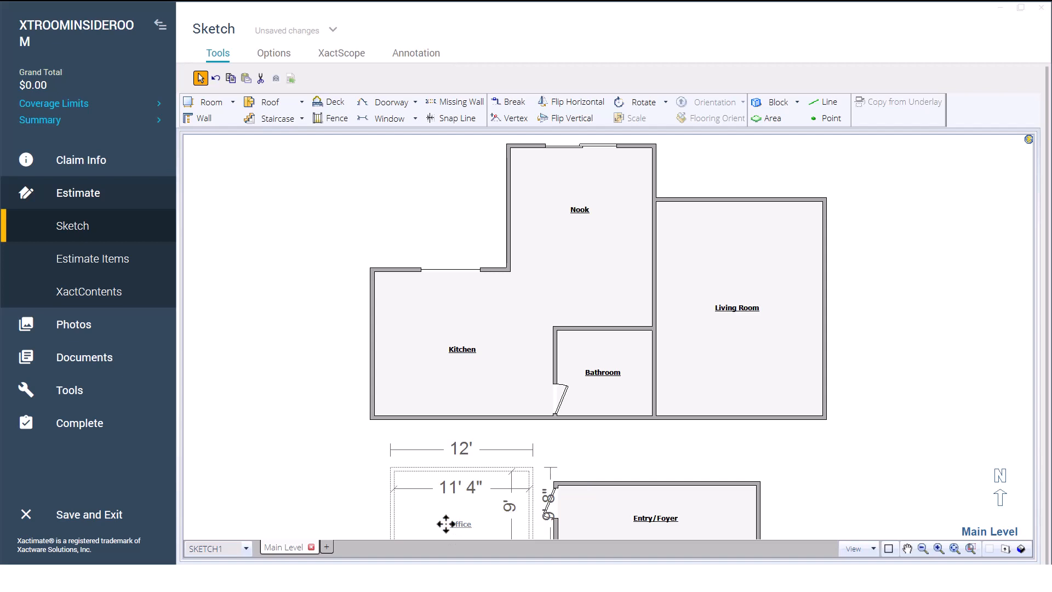
left_click(654, 517)
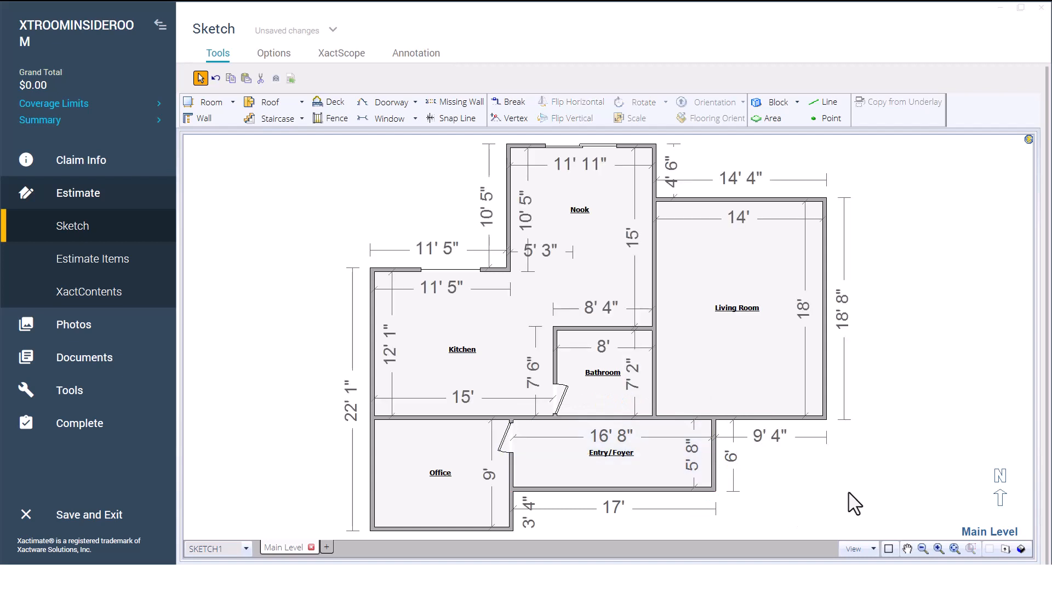
- Set the wall between the nook and living room as a missing wall
left_click(455, 101)
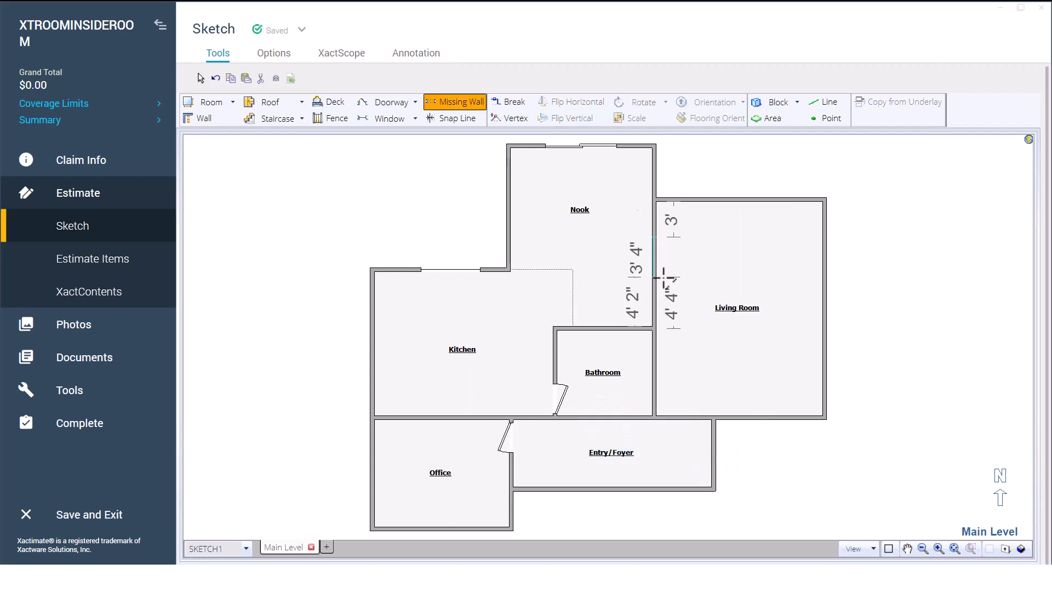
left_click(200, 78)
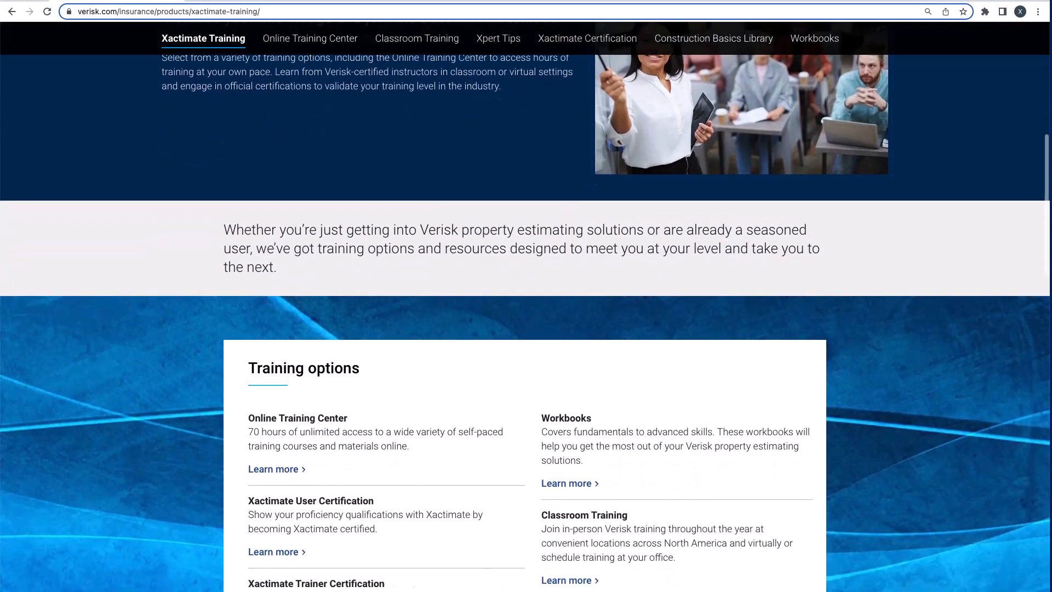
- Scroll the Xactimate Training page to the training options list and back
scroll("down", 3)
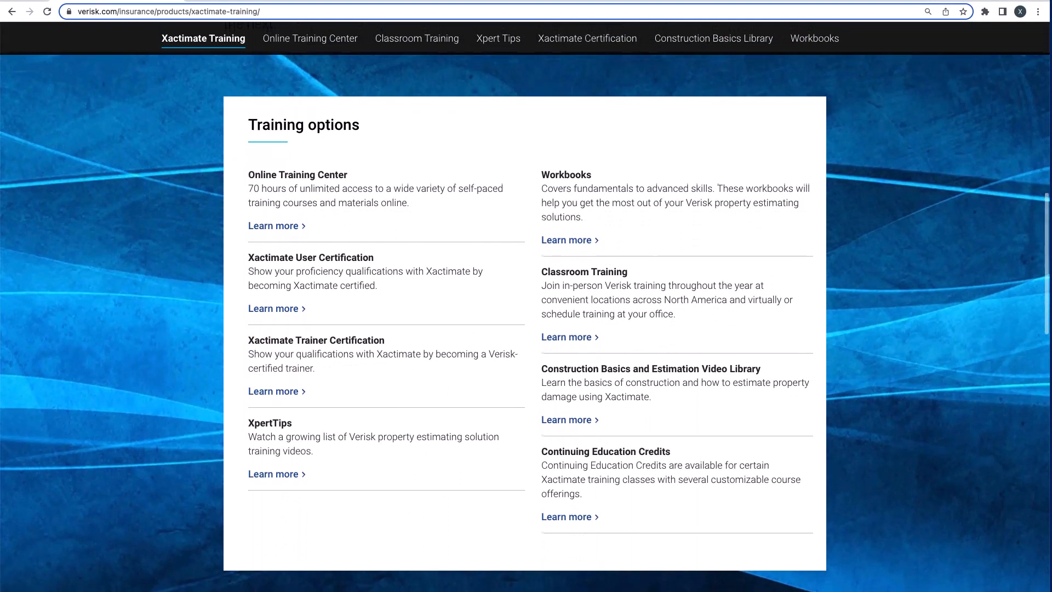
scroll("up", 3)
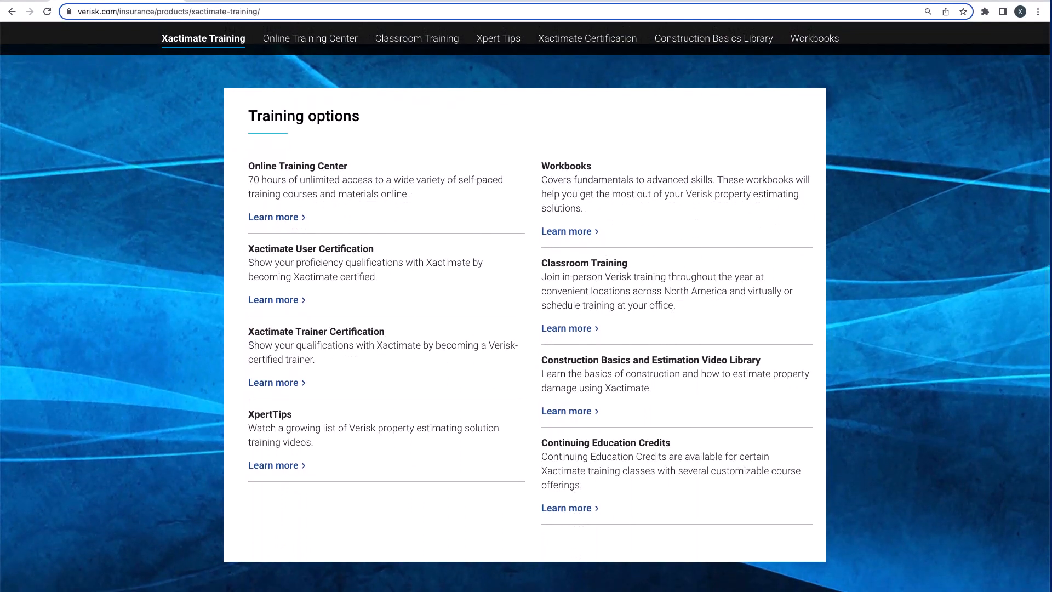